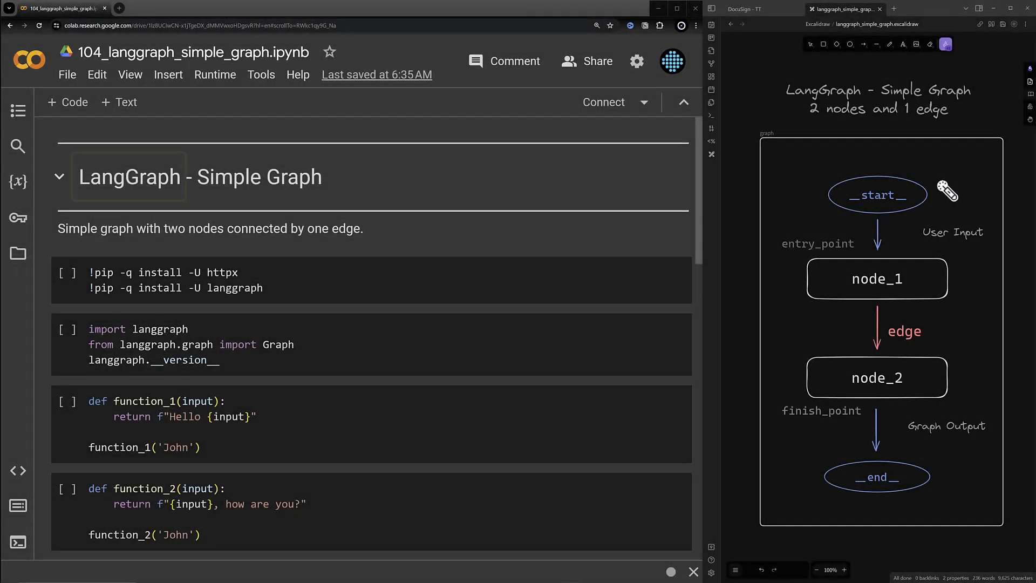
Select the word LangGraph in the notebook heading before moving to the docs.
{"action": "double_click", "coordinate": [129, 177]}
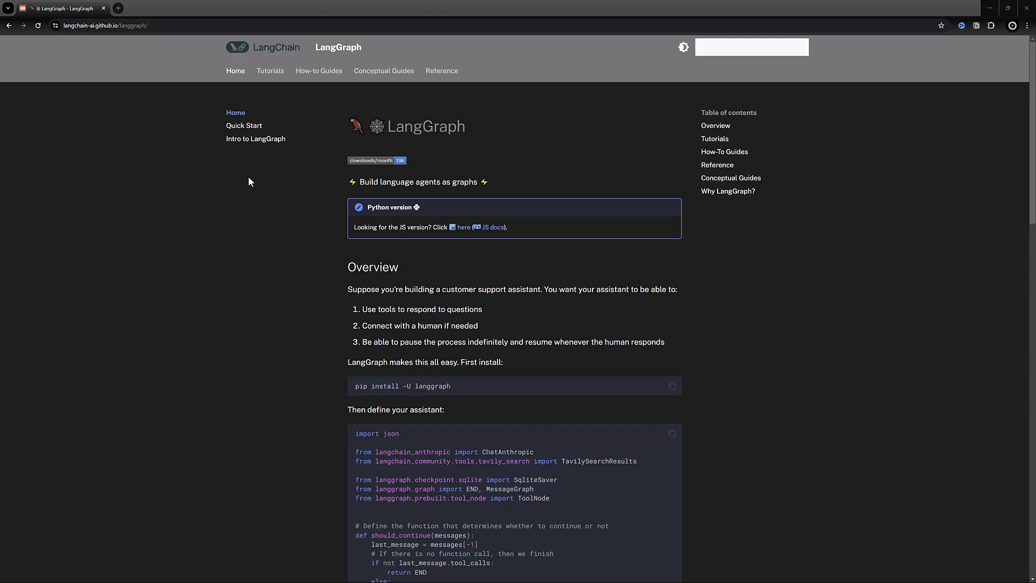
Visit the Quick Start, Tutorials, How-to Guides and Conceptual Guides pages in turn.
{"action": "left_click", "coordinate": [244, 125]}
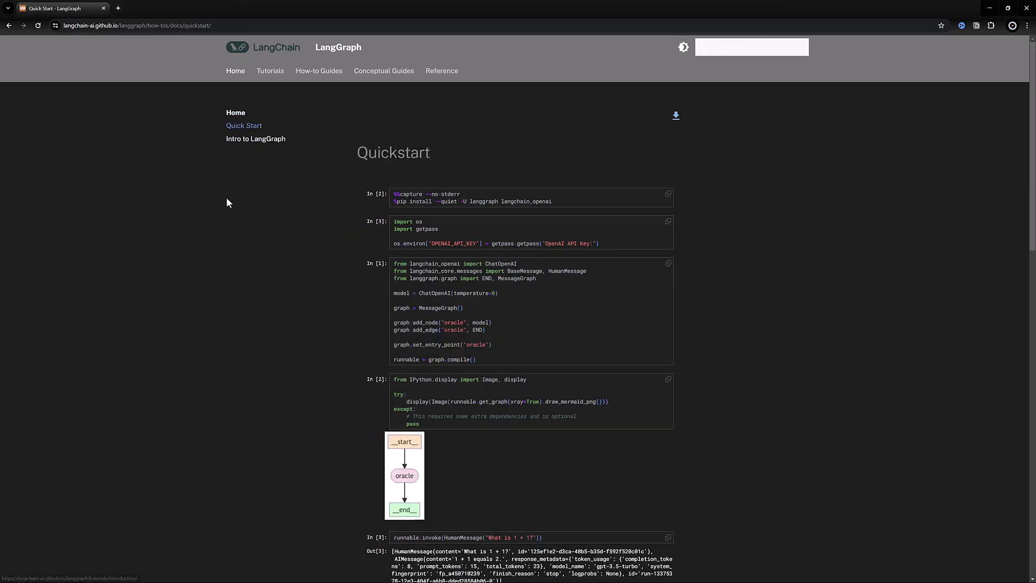
{"action": "mouse_move", "coordinate": [232, 201]}
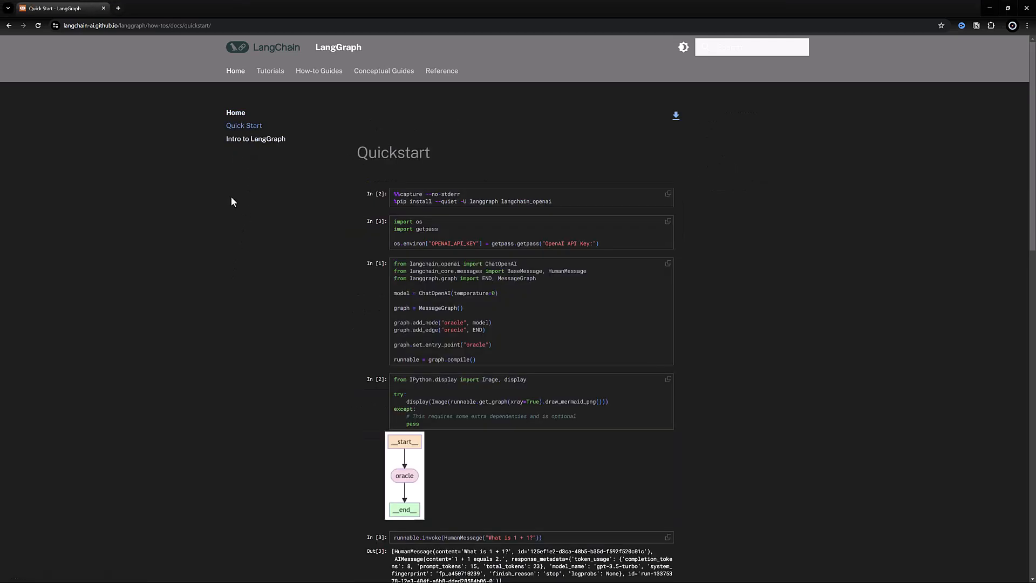
{"action": "mouse_move", "coordinate": [263, 147]}
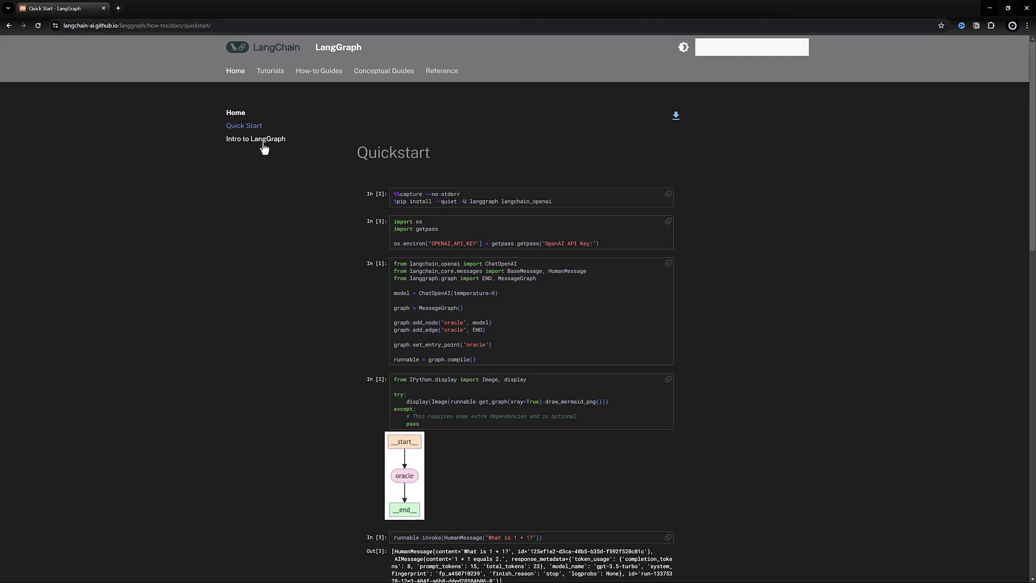
{"action": "left_click", "coordinate": [269, 71]}
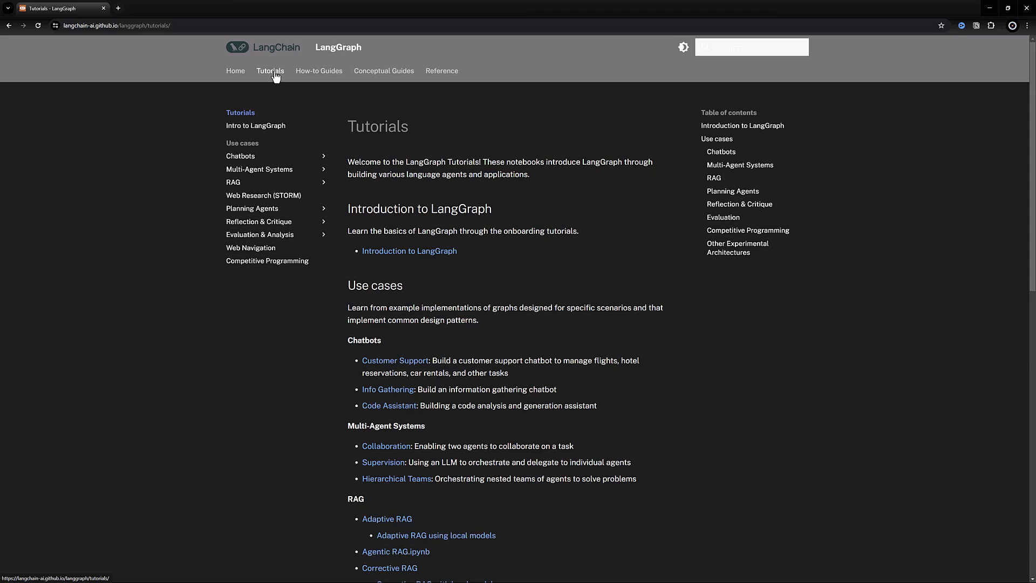
{"action": "mouse_move", "coordinate": [318, 71]}
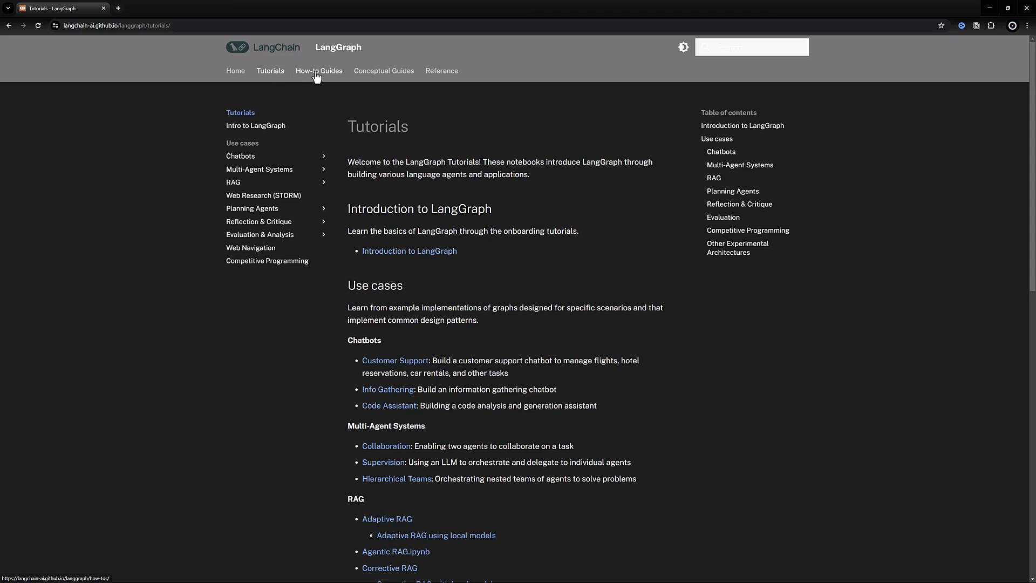
{"action": "left_click", "coordinate": [318, 71]}
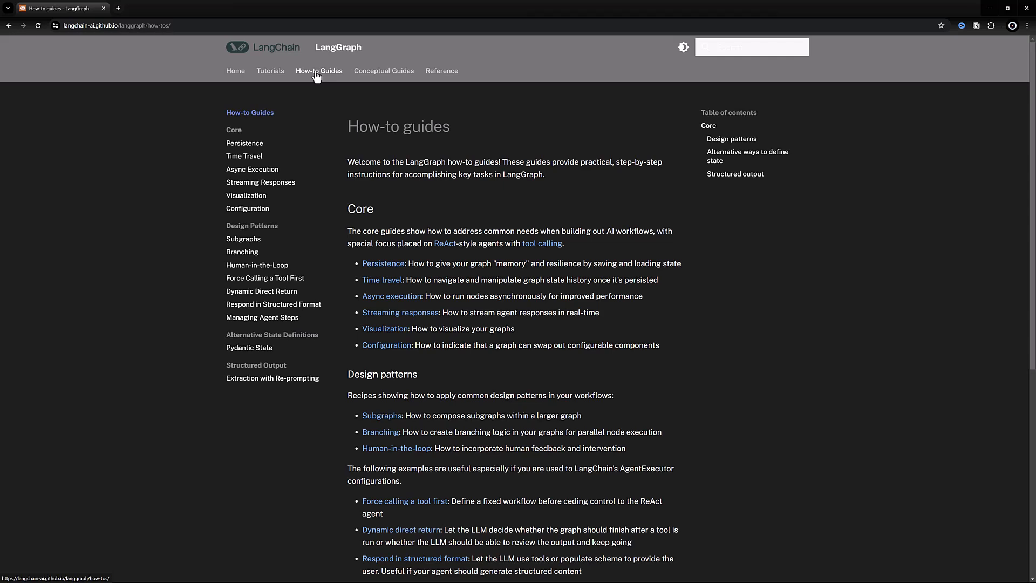
{"action": "mouse_move", "coordinate": [384, 70]}
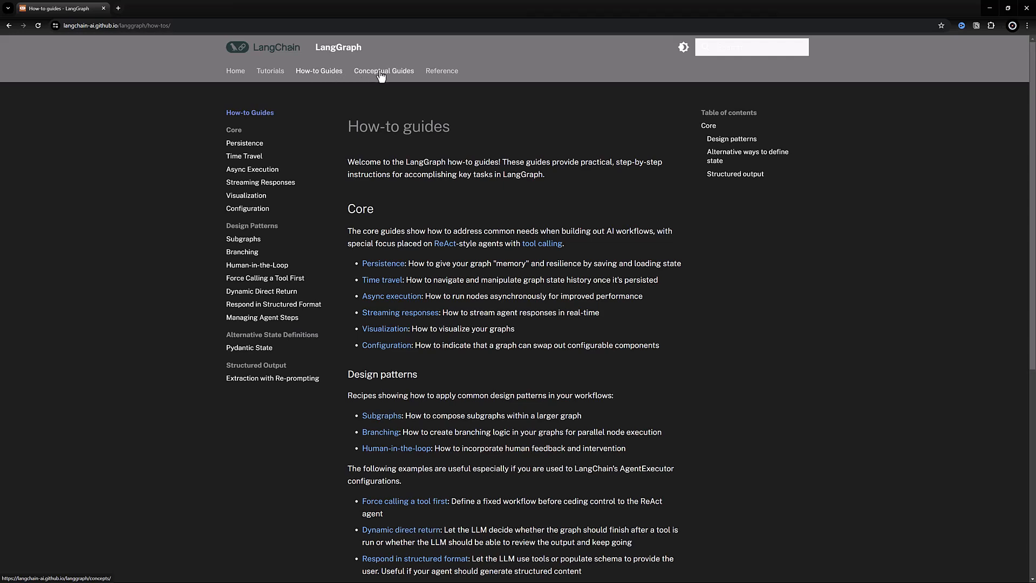
{"action": "left_click", "coordinate": [384, 71]}
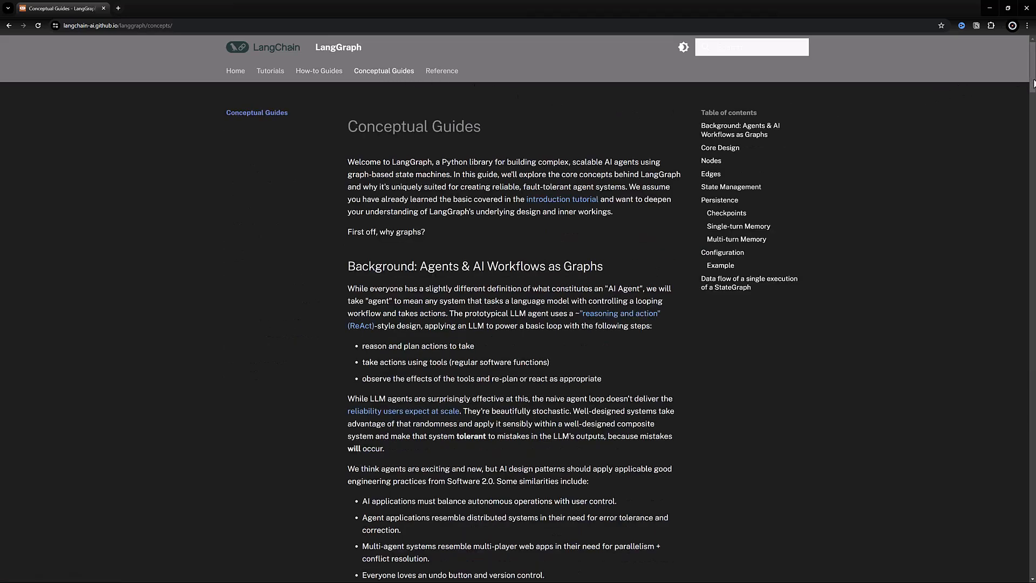
Navigate to the Core Design section explaining State, Nodes and Edges.
{"action": "scroll", "scroll_direction": "down", "scroll_amount": 3}
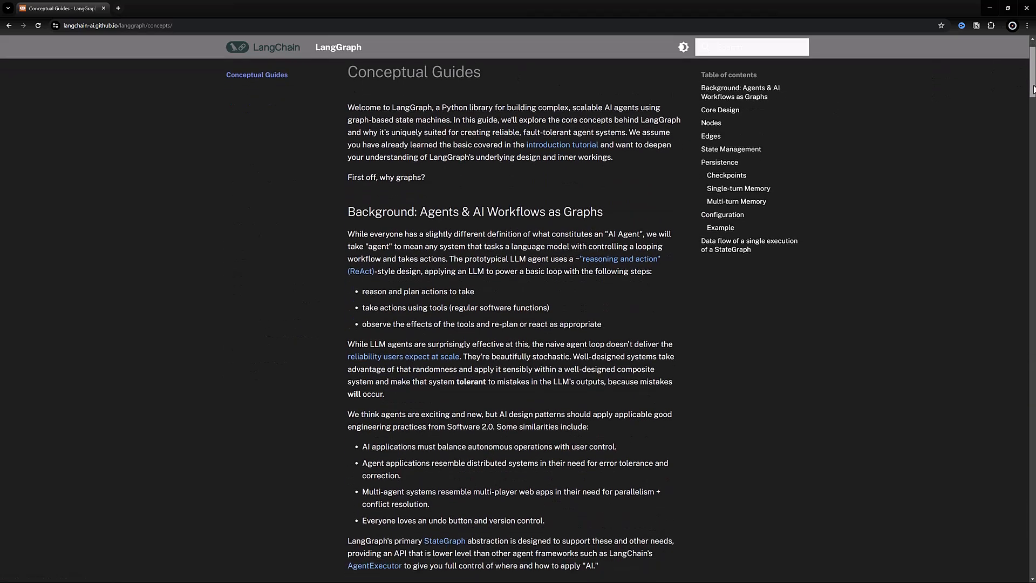
{"action": "scroll", "scroll_direction": "down", "scroll_amount": 3}
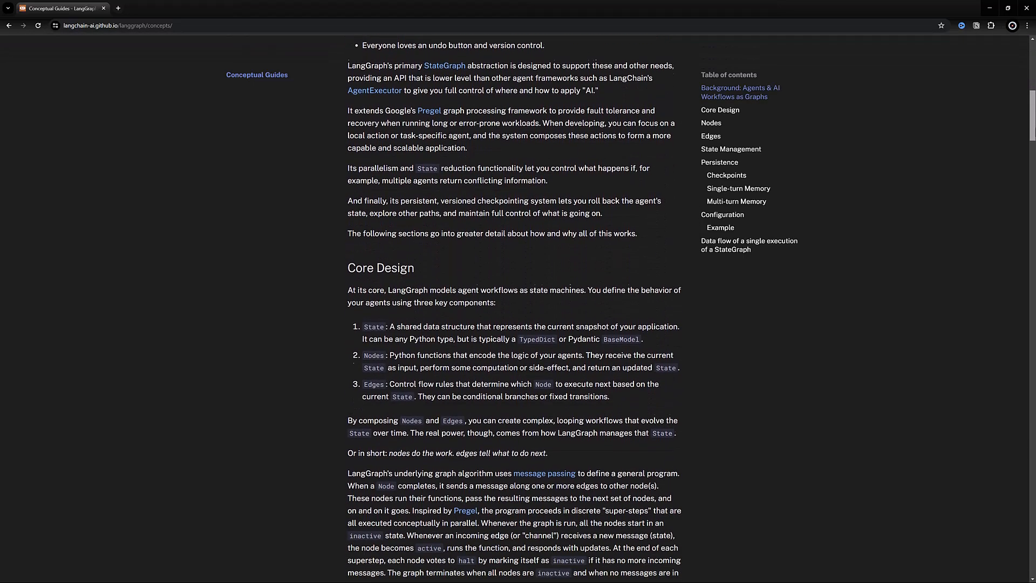
{"action": "left_click", "coordinate": [720, 110]}
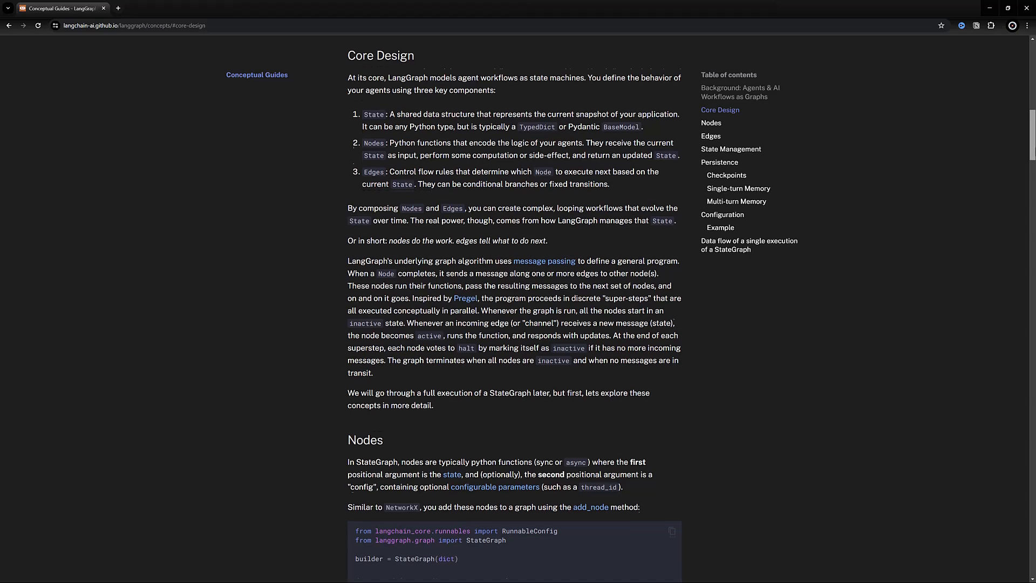
{"action": "scroll", "scroll_direction": "down", "scroll_amount": 3}
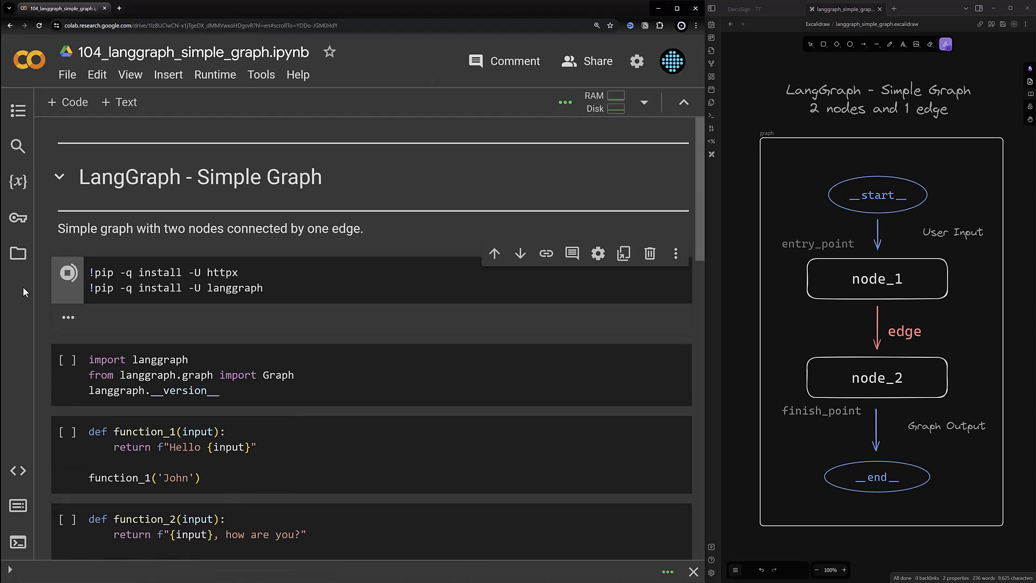
Install httpx and langgraph, then import langgraph showing version 0.0.55.
{"action": "left_click", "coordinate": [67, 272]}
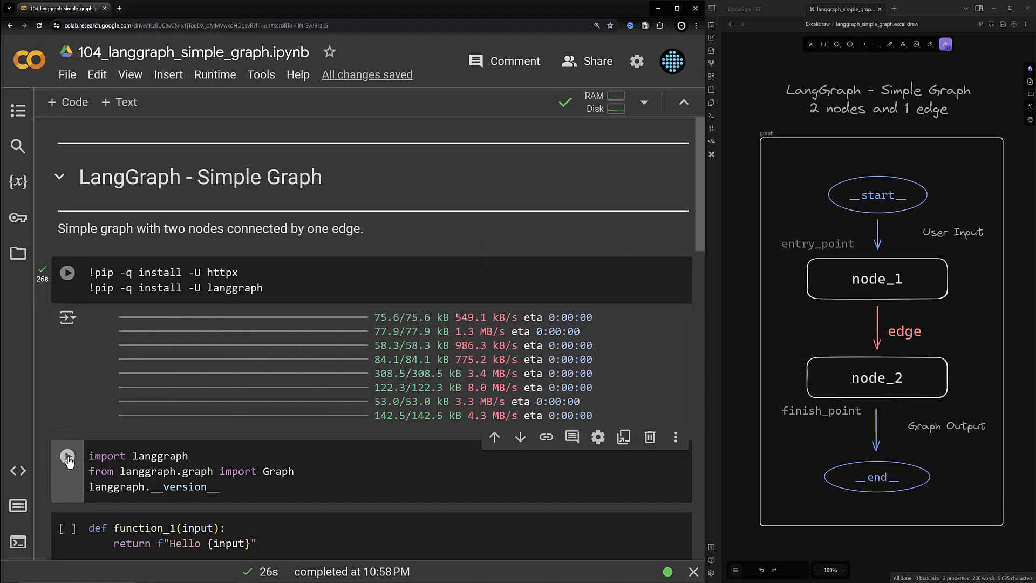
{"action": "left_click", "coordinate": [67, 458]}
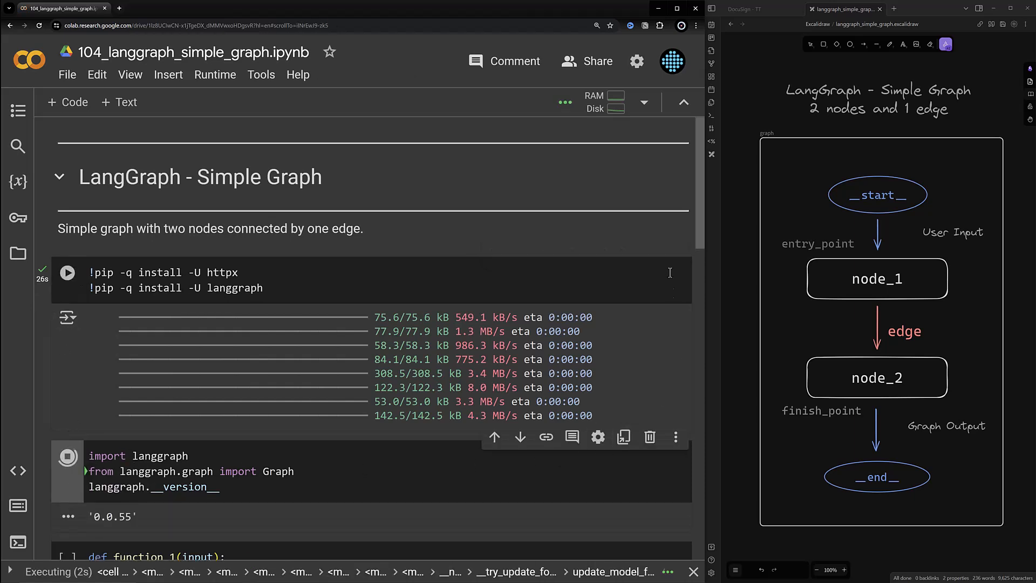
{"action": "scroll", "scroll_direction": "down", "scroll_amount": 3}
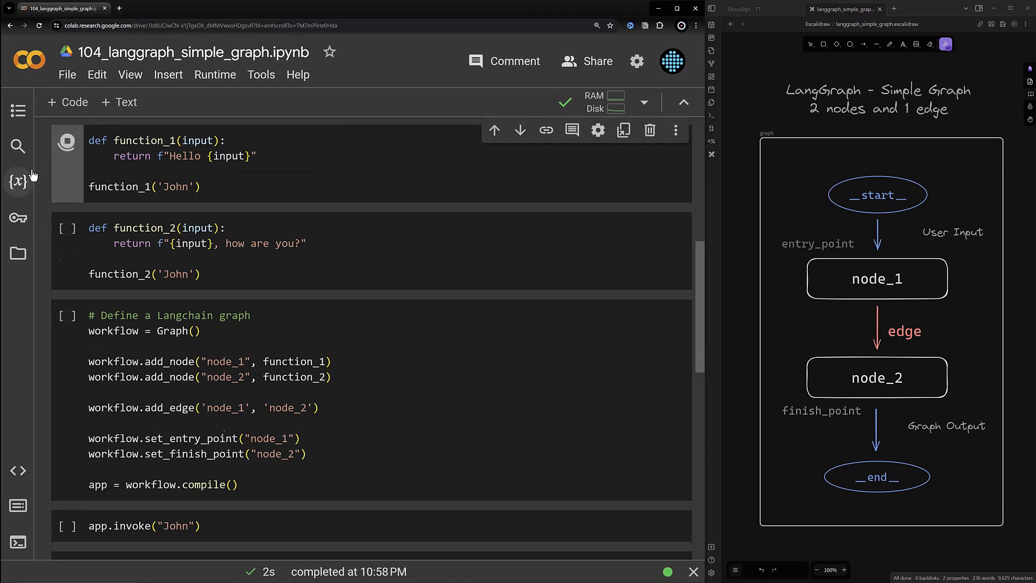
Run function_1 and function_2, returning 'Hello John' and 'John, how are you?'.
{"action": "left_click", "coordinate": [67, 140]}
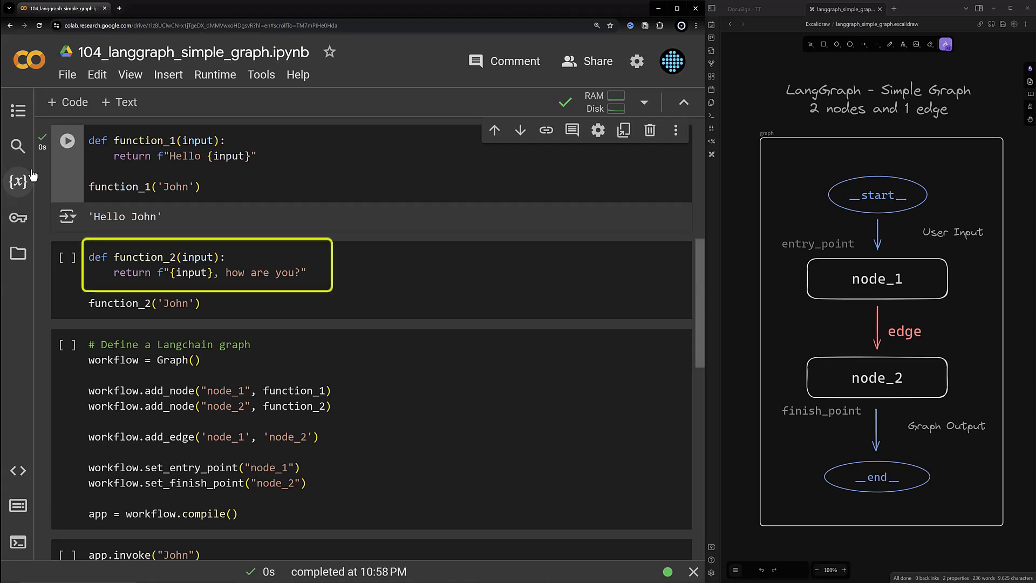
{"action": "mouse_move", "coordinate": [18, 181]}
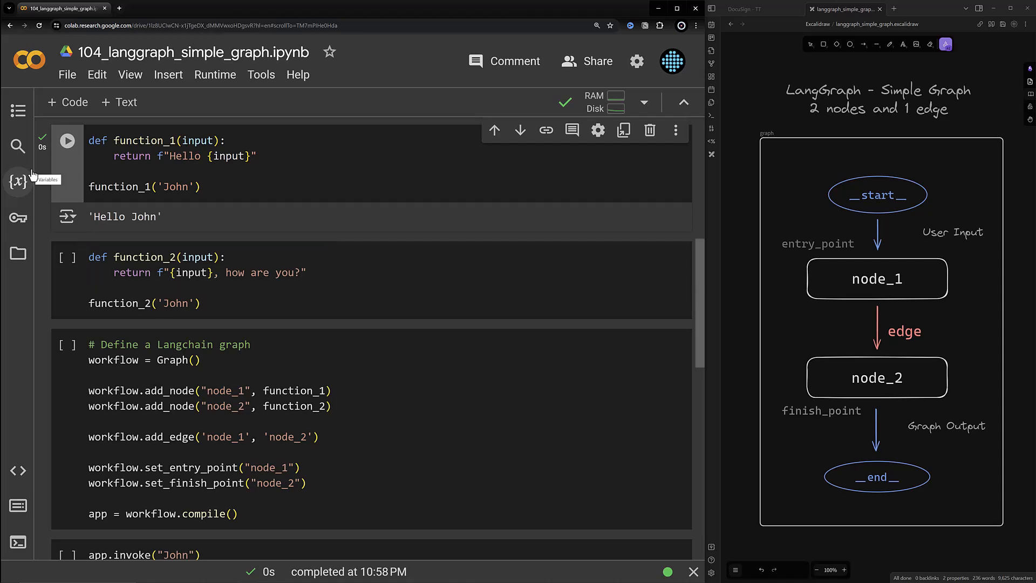
{"action": "mouse_move", "coordinate": [64, 267]}
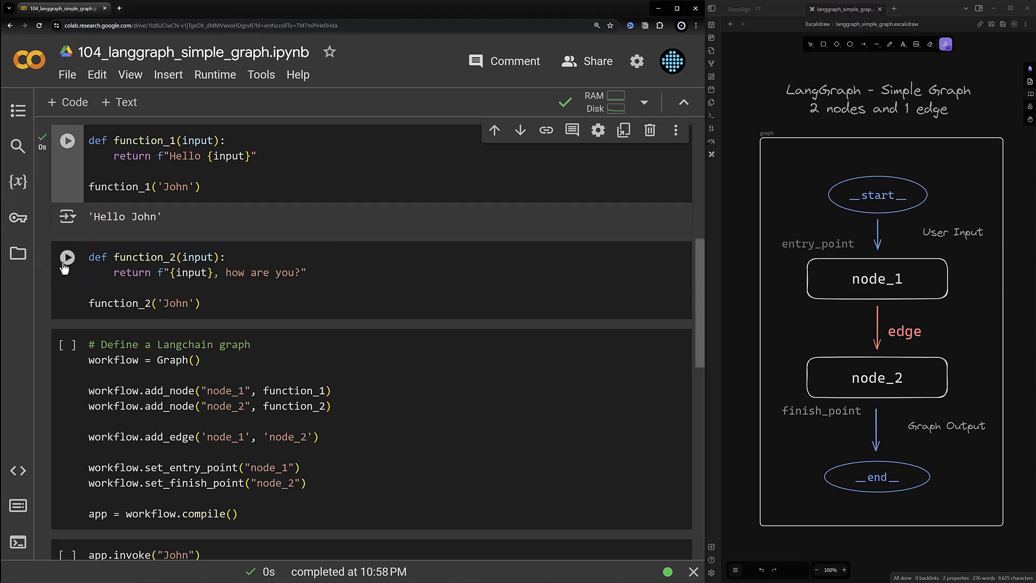
{"action": "left_click", "coordinate": [67, 257]}
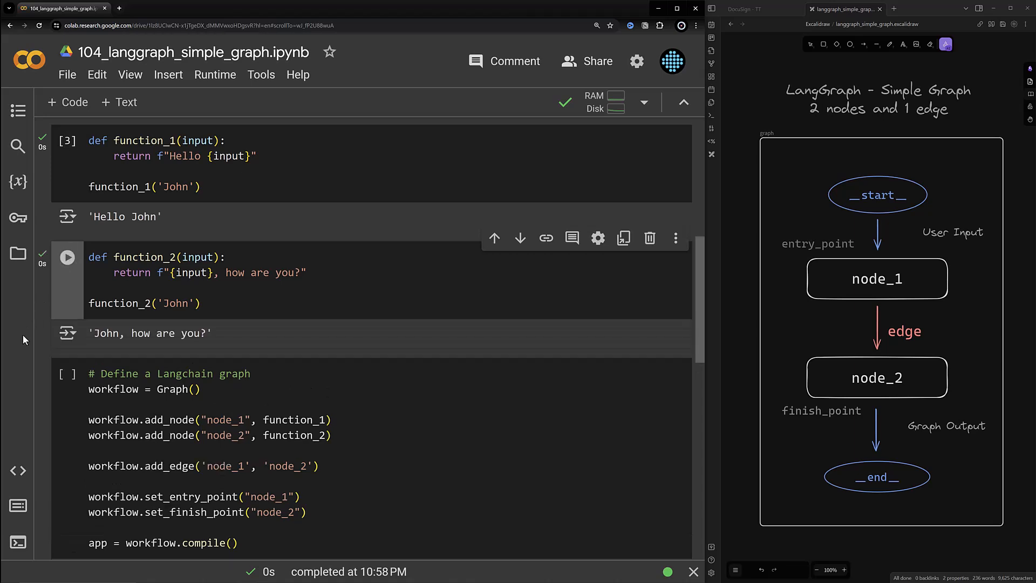
{"action": "scroll", "scroll_direction": "down", "scroll_amount": 3}
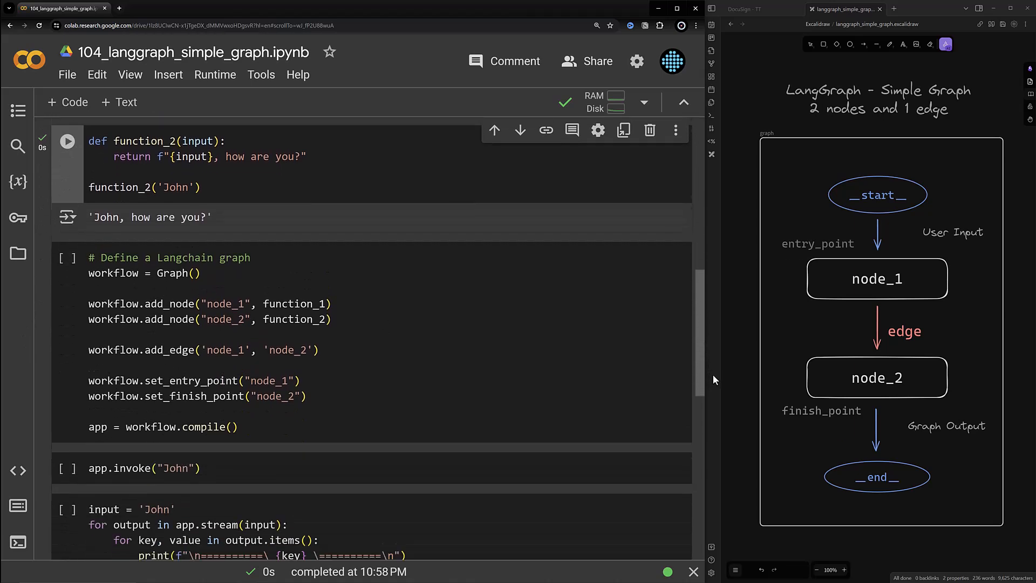
{"action": "scroll", "scroll_direction": "down", "scroll_amount": 3}
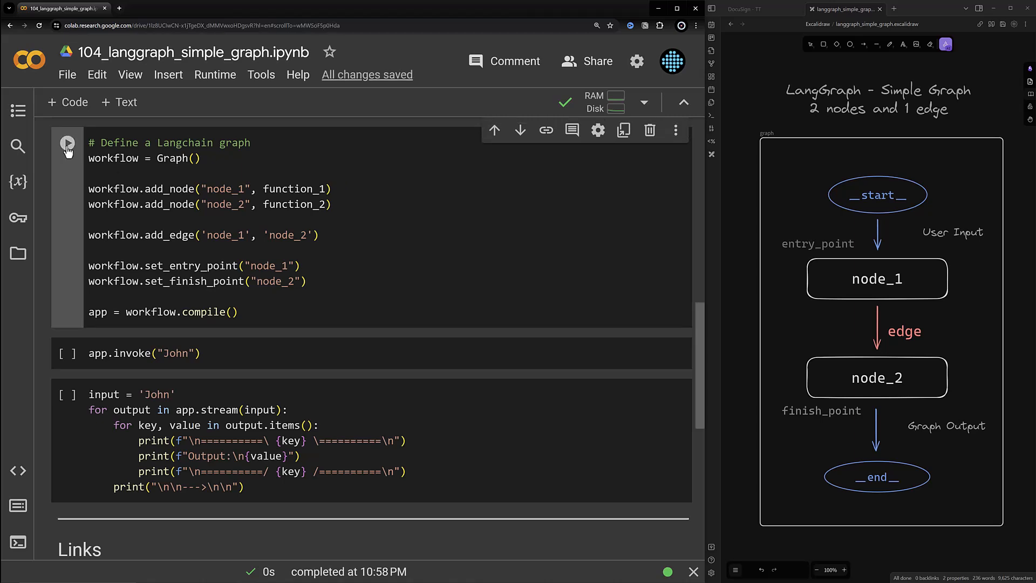
Compile the graph and invoke it with John, returning 'Hello John, how are you?'.
{"action": "left_click", "coordinate": [67, 143]}
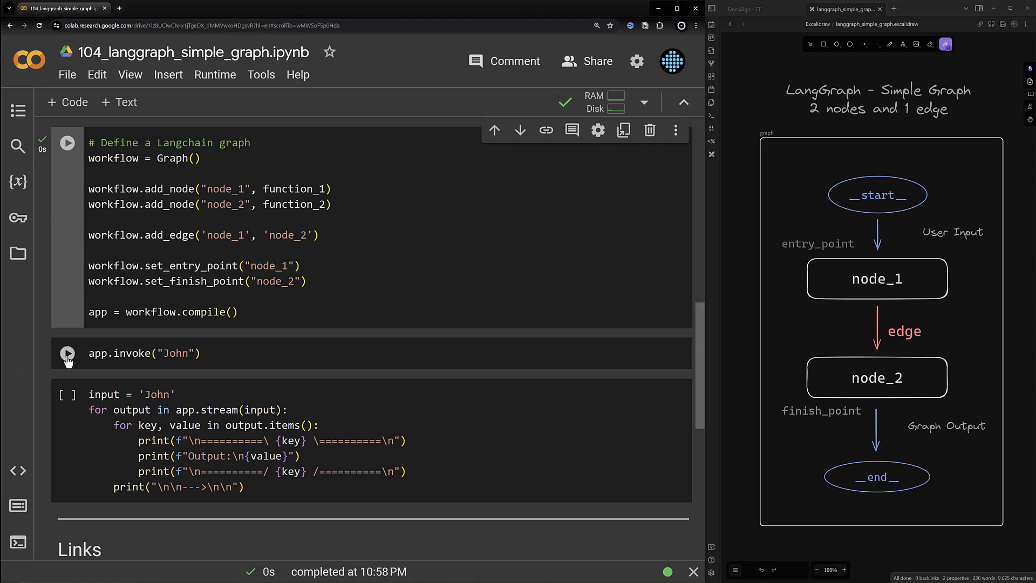
{"action": "left_click", "coordinate": [67, 353]}
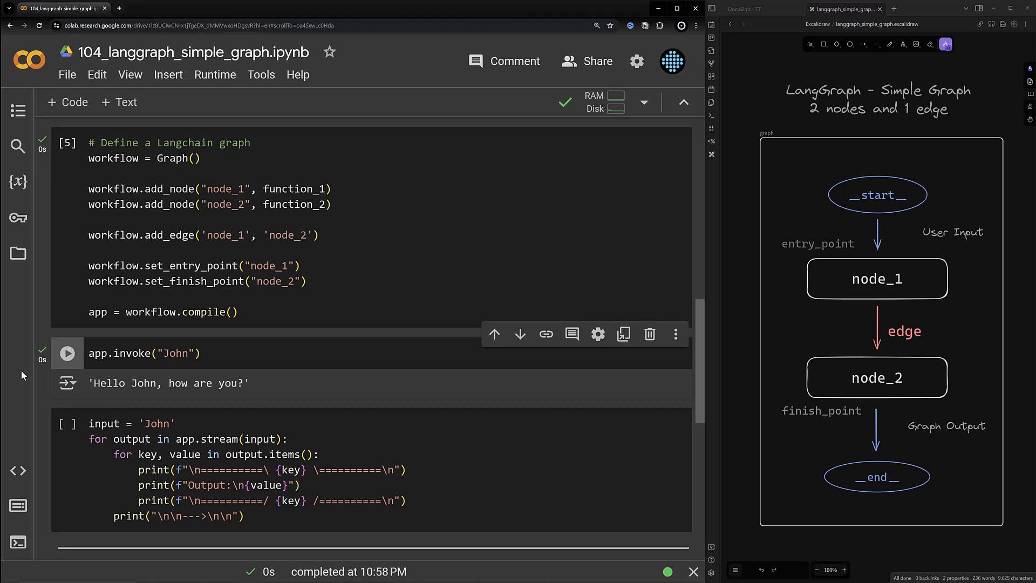
{"action": "left_click", "coordinate": [143, 353]}
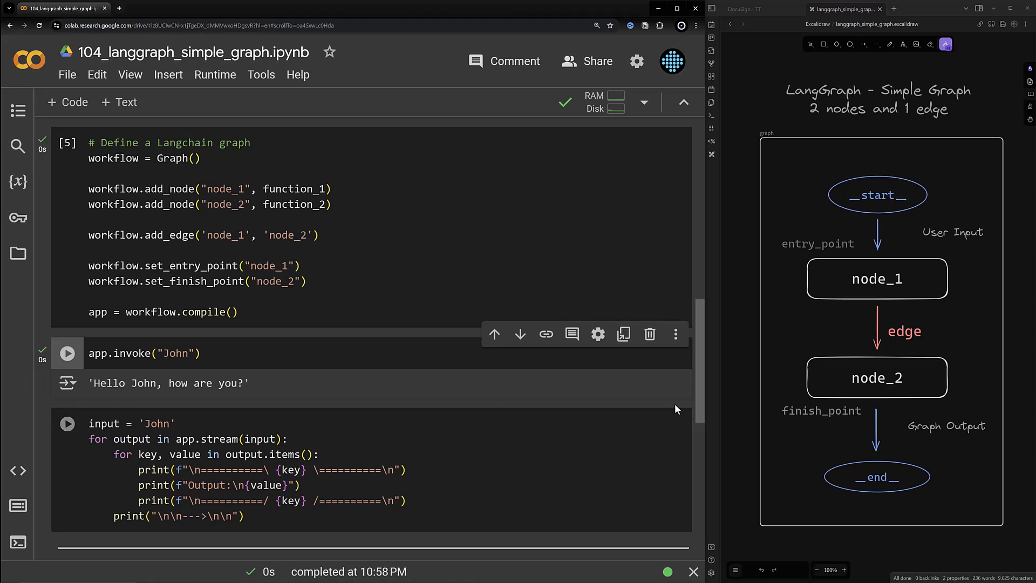
Stream the graph for John, printing node_1 and node_2 outputs.
{"action": "scroll", "scroll_direction": "down", "scroll_amount": 3}
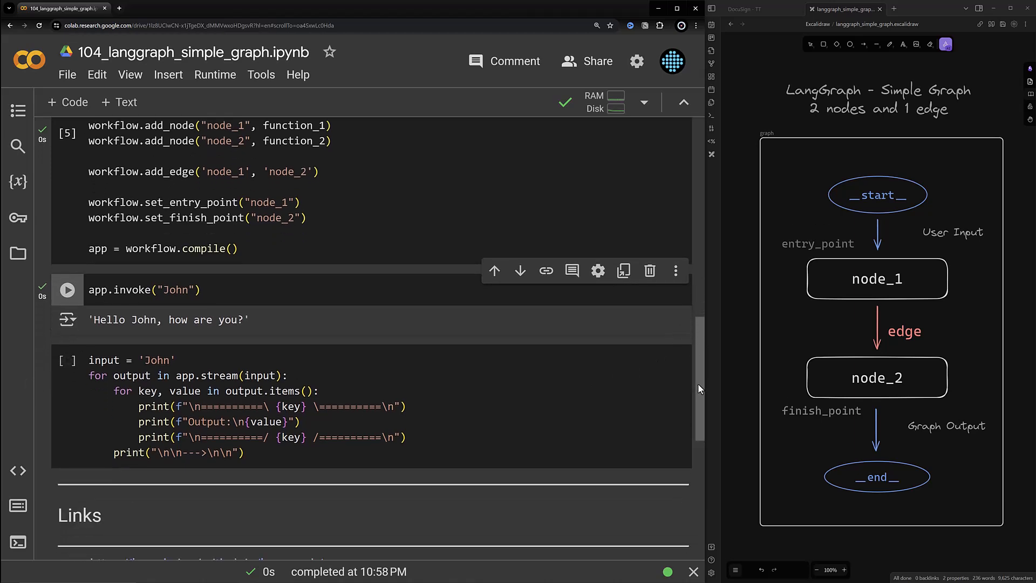
{"action": "scroll", "scroll_direction": "down", "scroll_amount": 3}
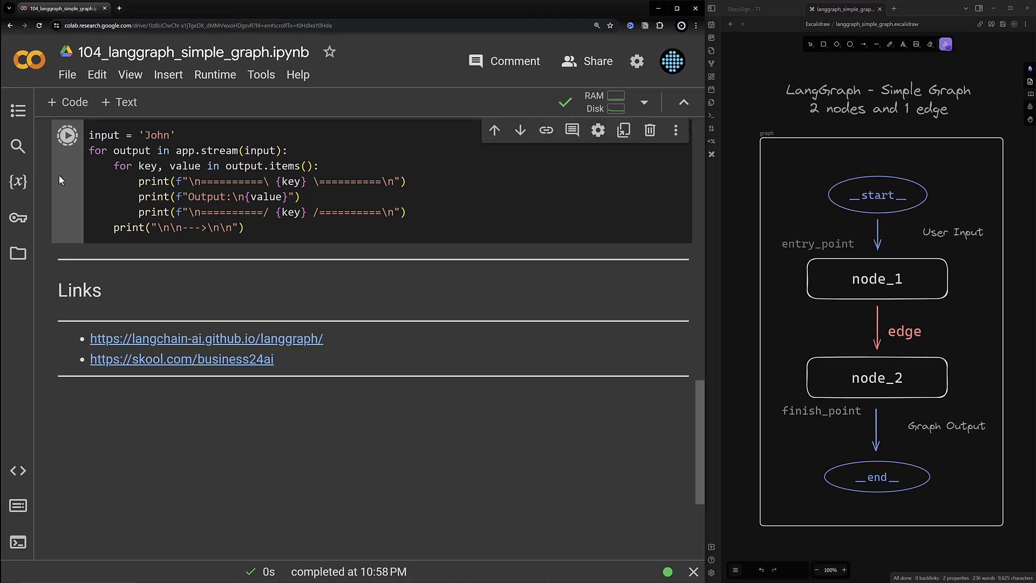
{"action": "left_click", "coordinate": [67, 135]}
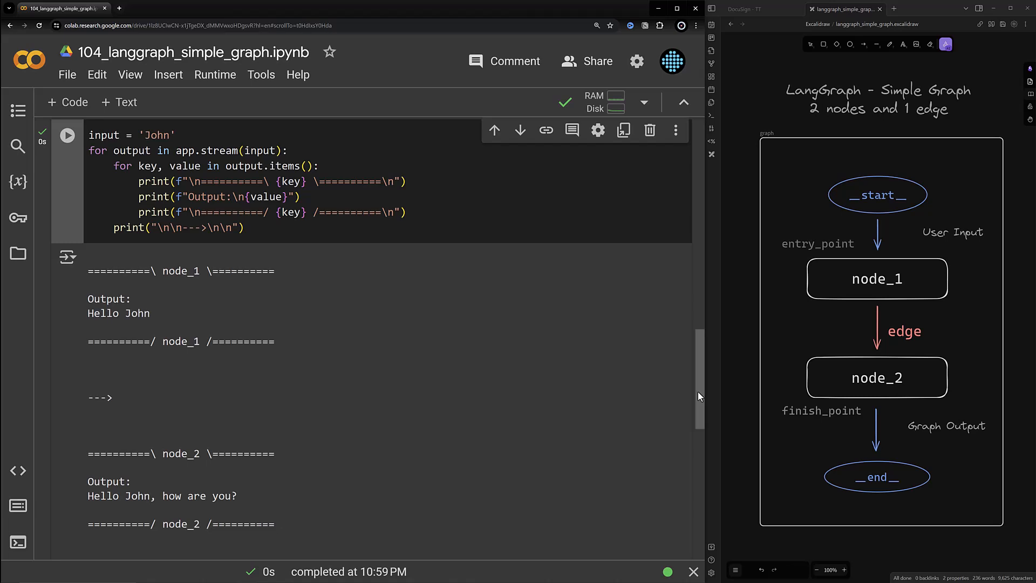
{"action": "scroll", "scroll_direction": "up", "scroll_amount": 3}
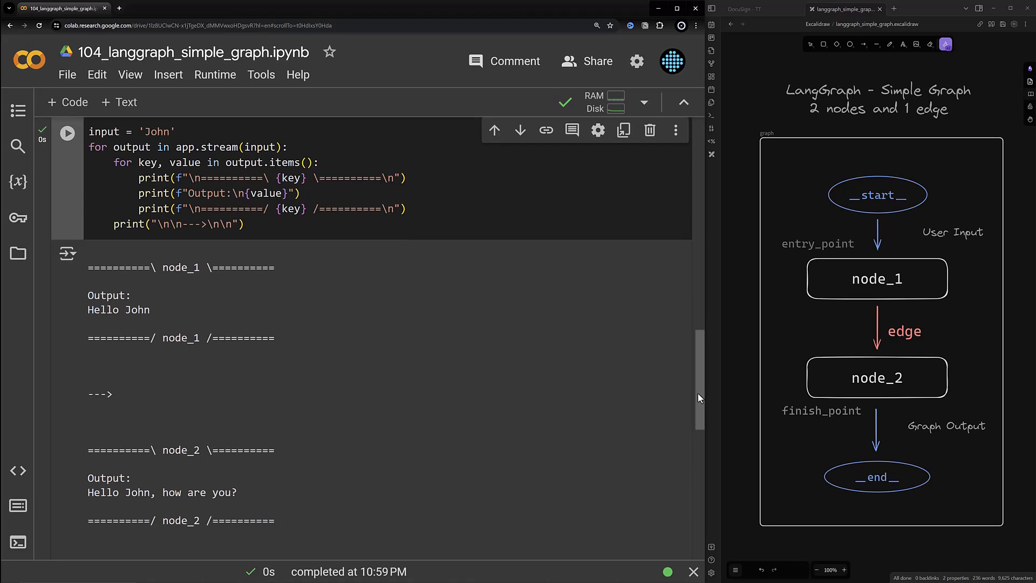
{"action": "scroll", "scroll_direction": "down", "scroll_amount": 3}
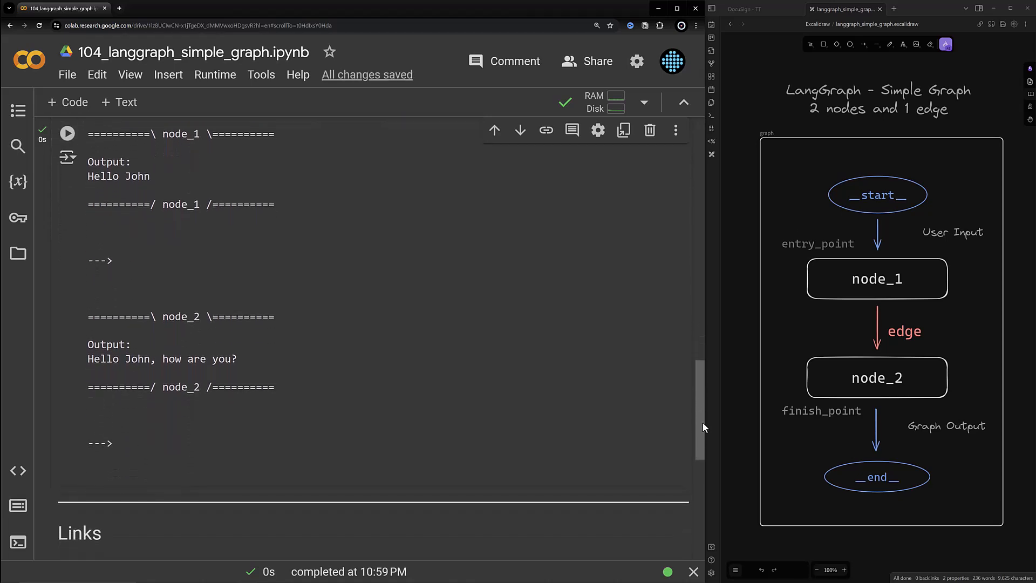
{"action": "scroll", "scroll_direction": "down", "scroll_amount": 3}
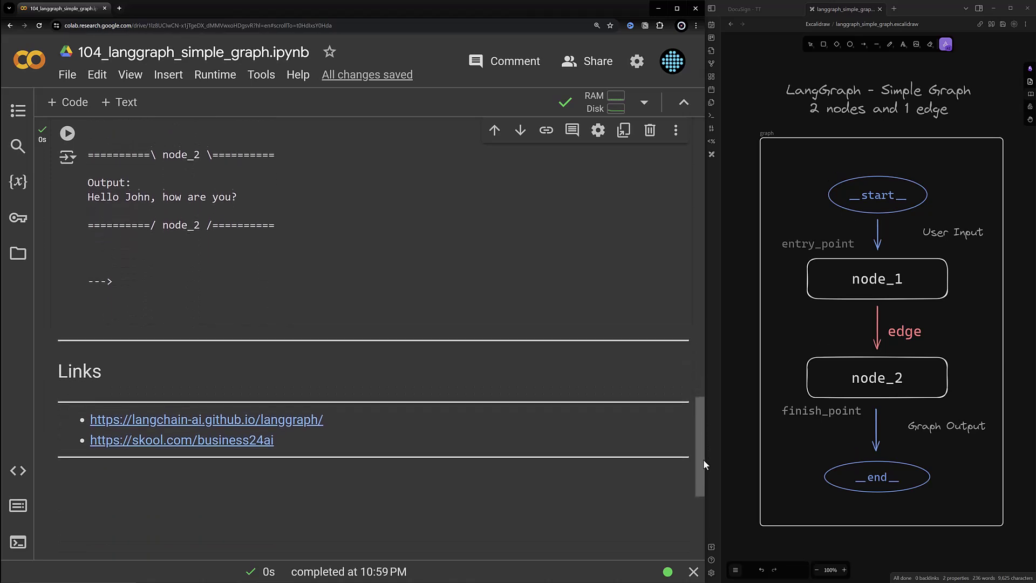
{"action": "scroll", "scroll_direction": "down", "scroll_amount": 3}
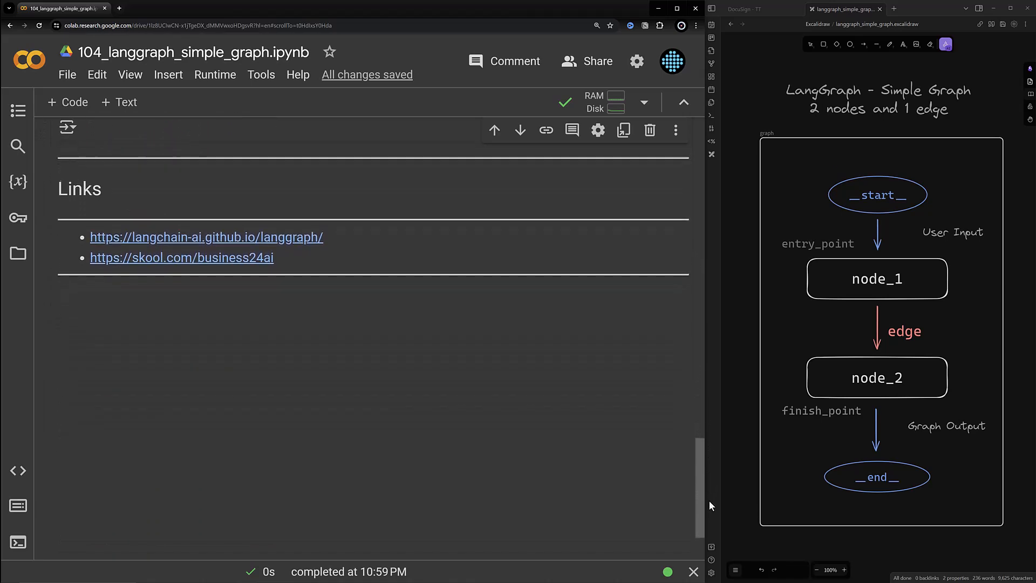